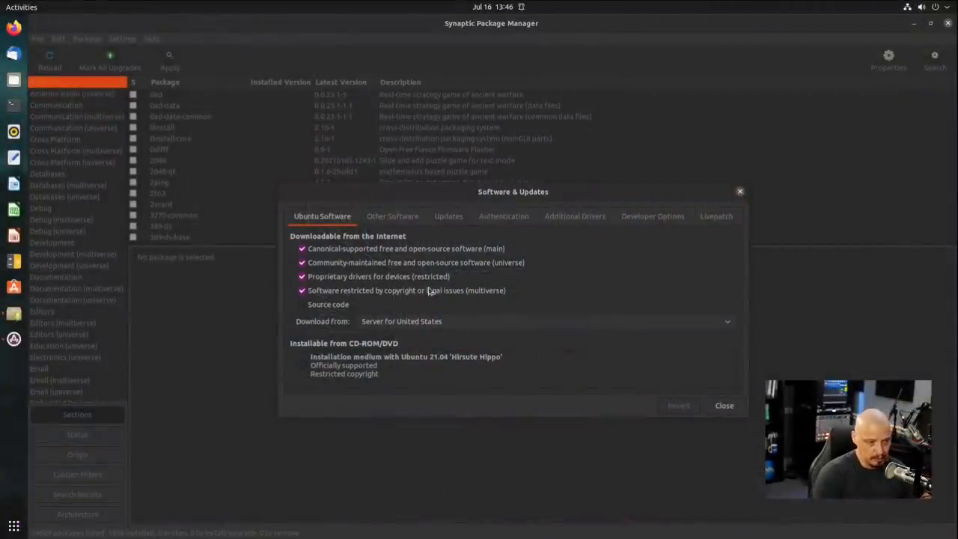
Step: Browse the Other Software sources, select Canonical Partners (Source Code), then view the Updates settings
click(392, 216)
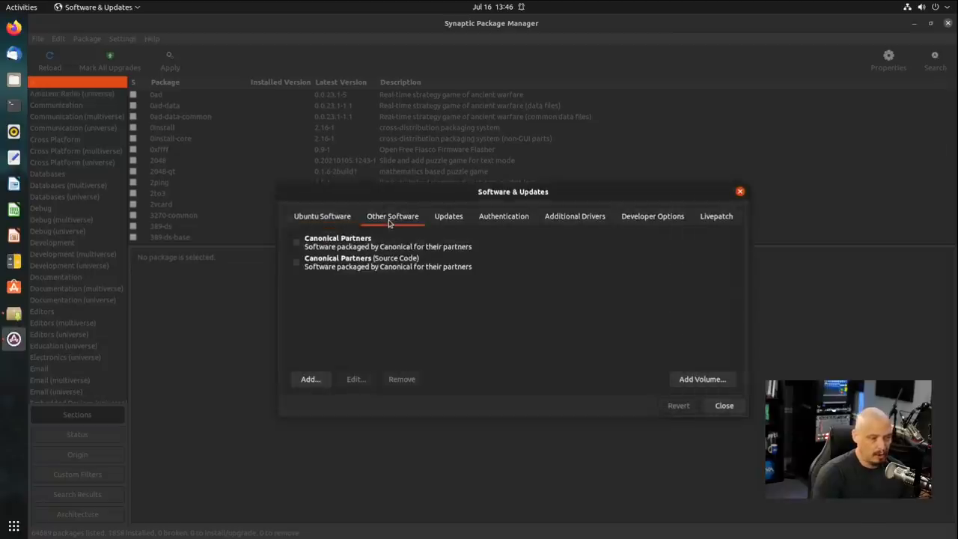
click(388, 262)
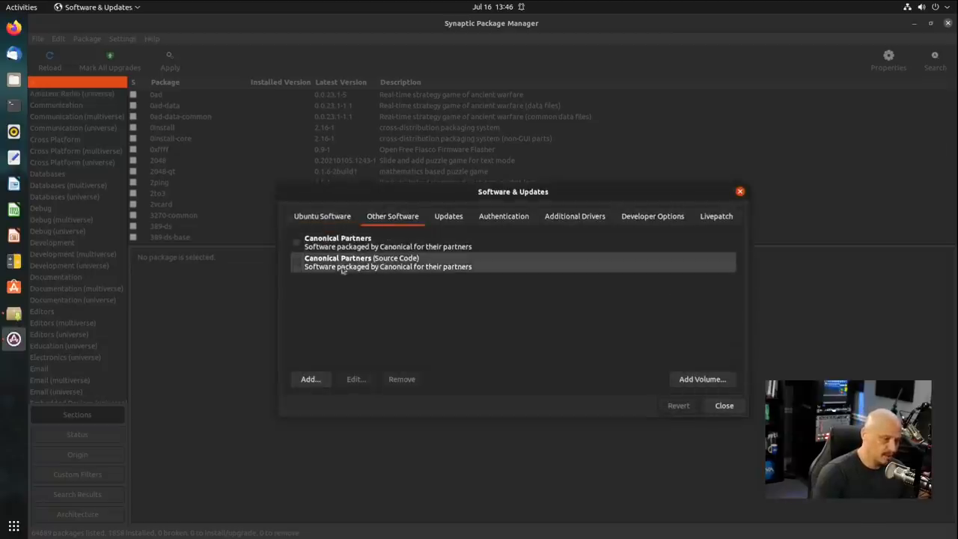
click(448, 216)
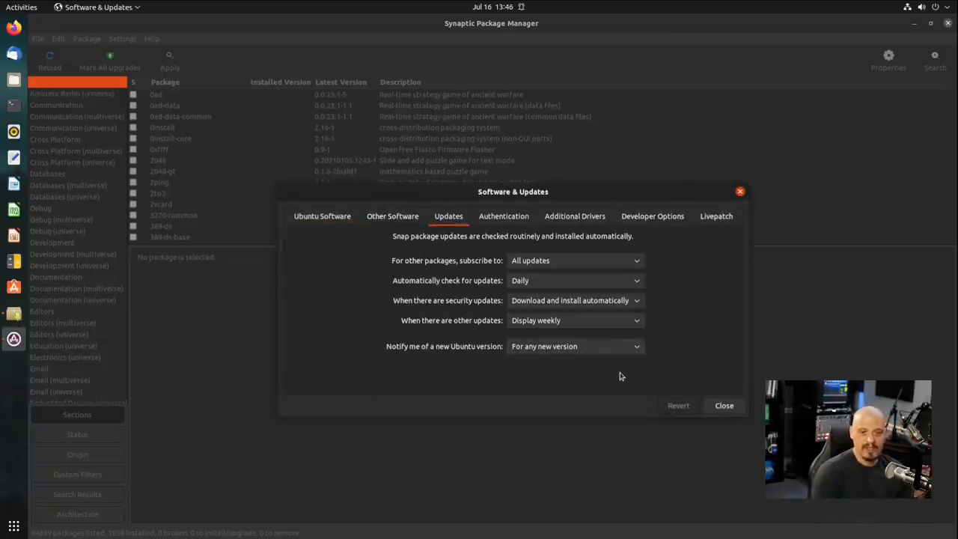
mouse_move(670, 305)
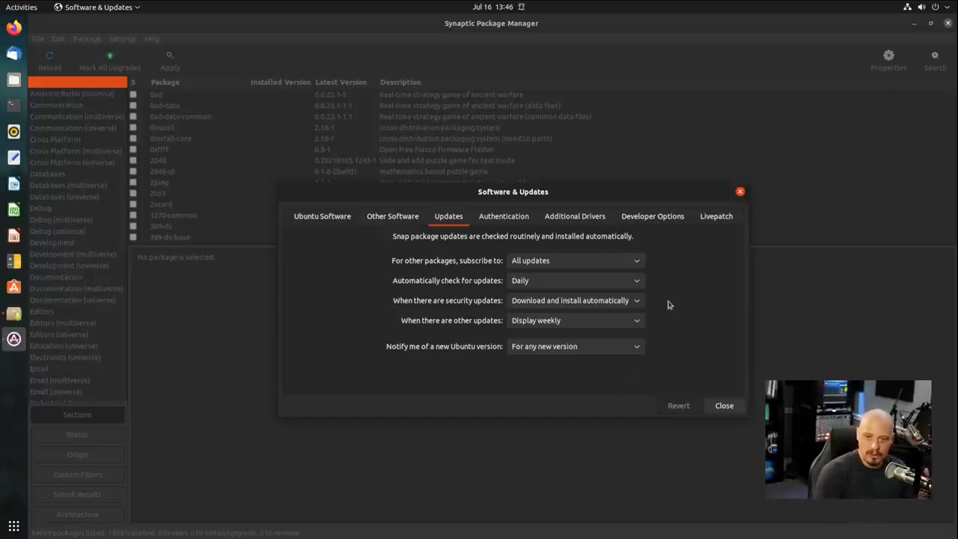
mouse_move(531, 283)
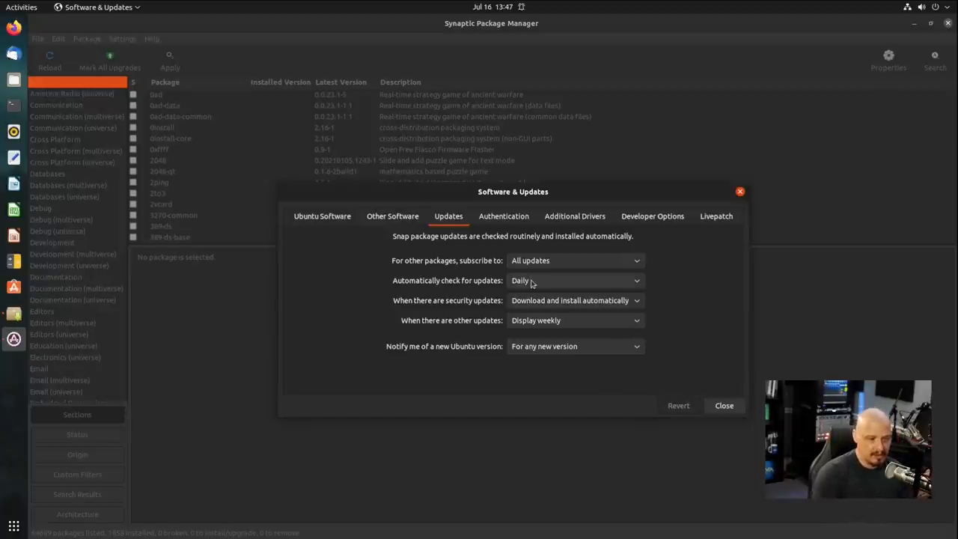
click(573, 280)
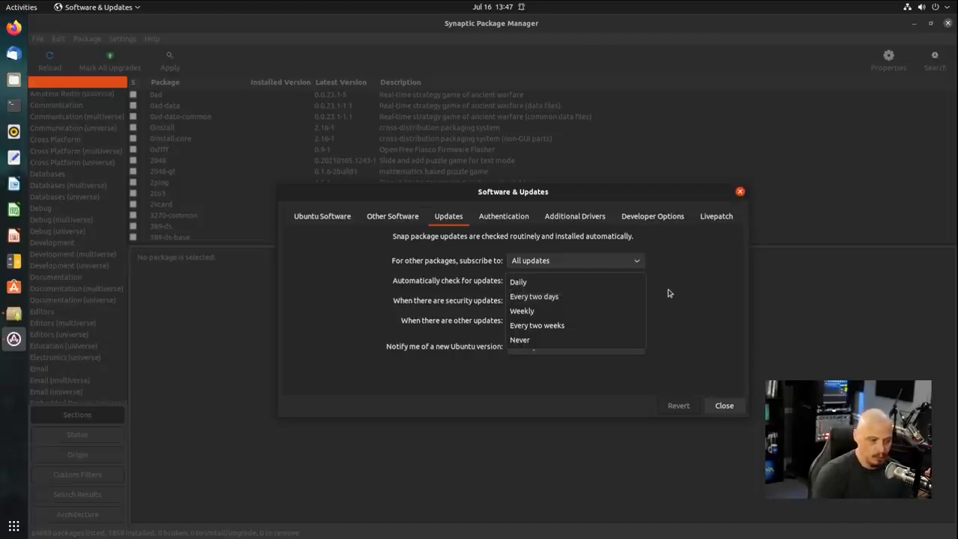
click(518, 282)
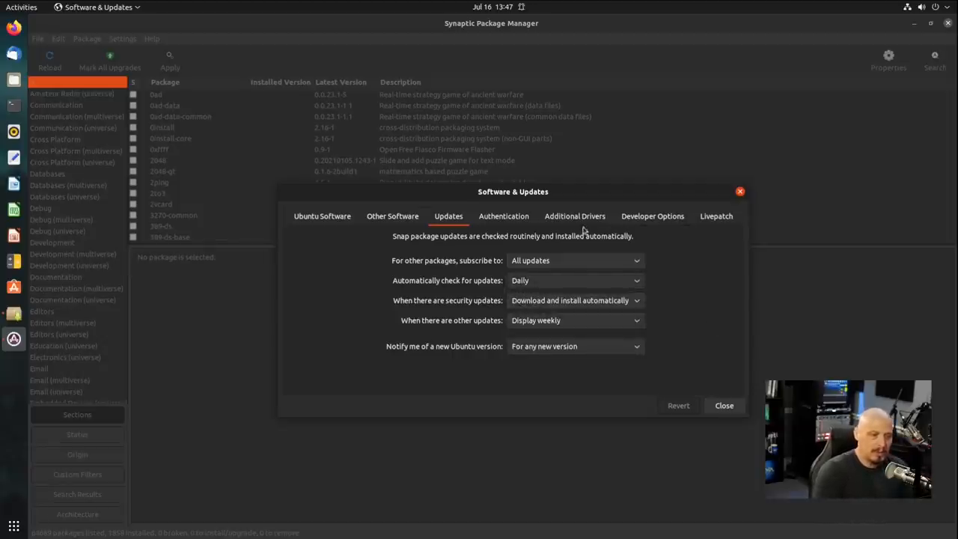
Step: Switch to the Additional Drivers tab to check for available proprietary drivers
click(575, 217)
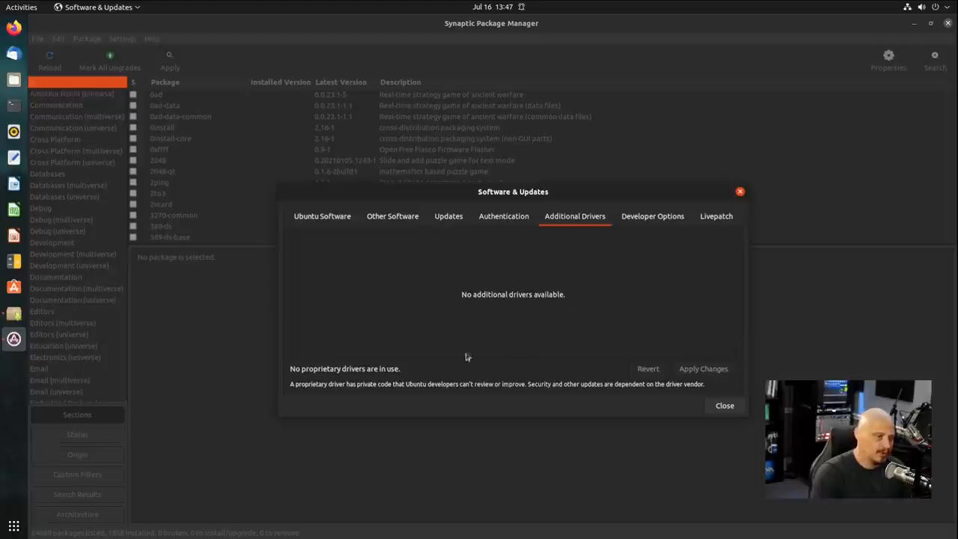
mouse_move(541, 368)
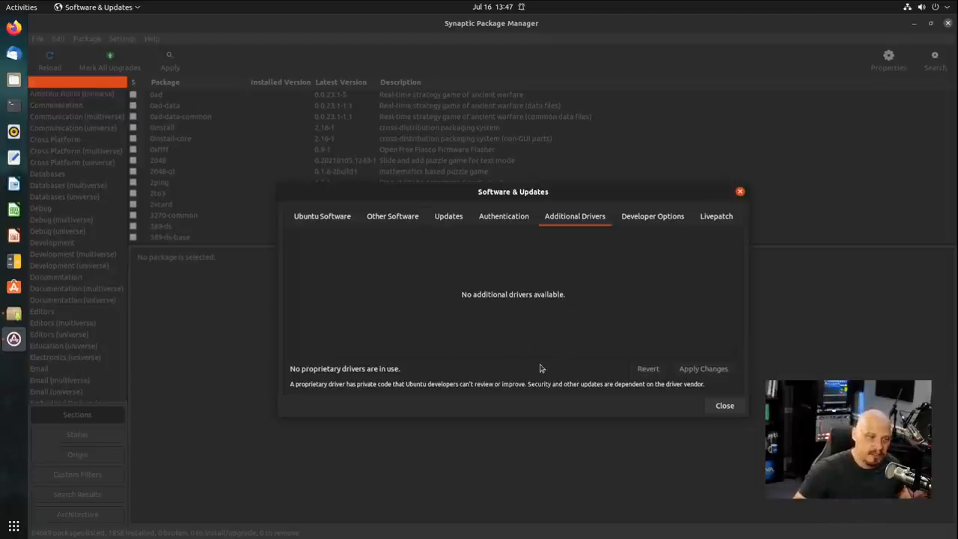
mouse_move(599, 306)
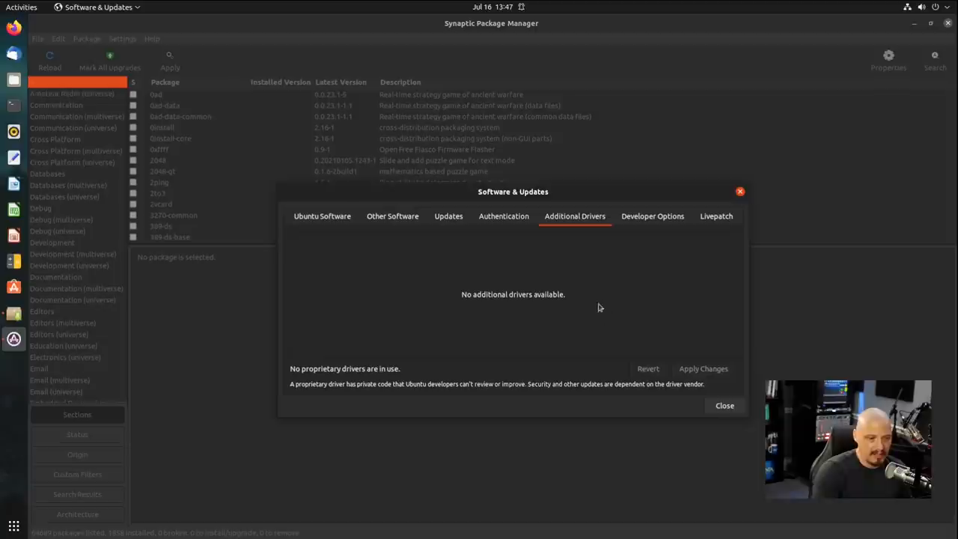
mouse_move(586, 313)
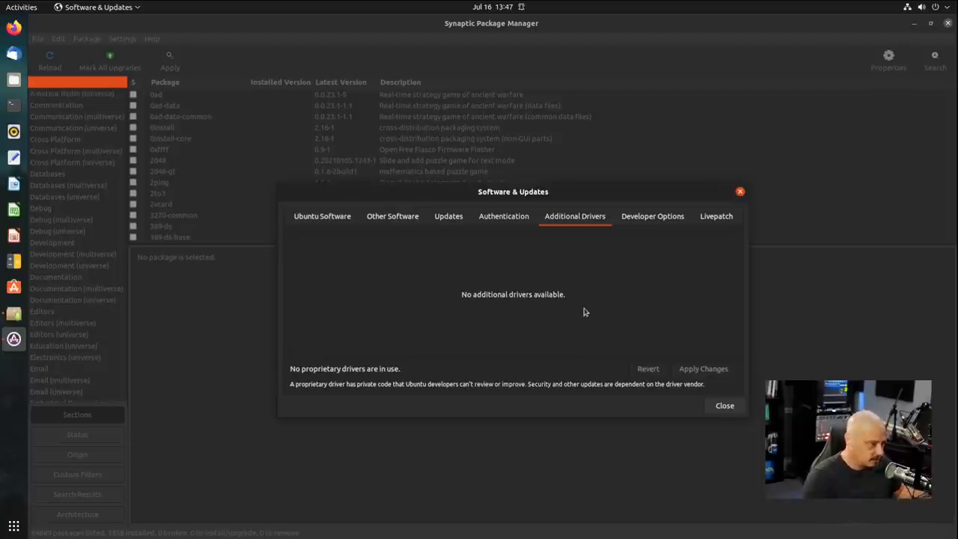